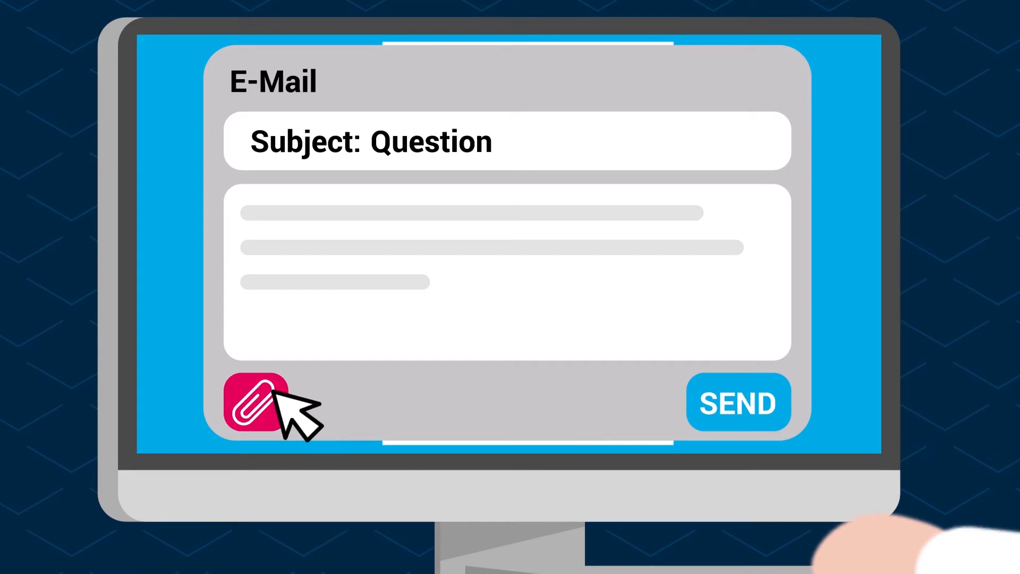
- Attach the Sales Report to the 'Question' email so it inherits the Finance/Management/Internal label
{"action": "left_click", "coordinate": [256, 401]}
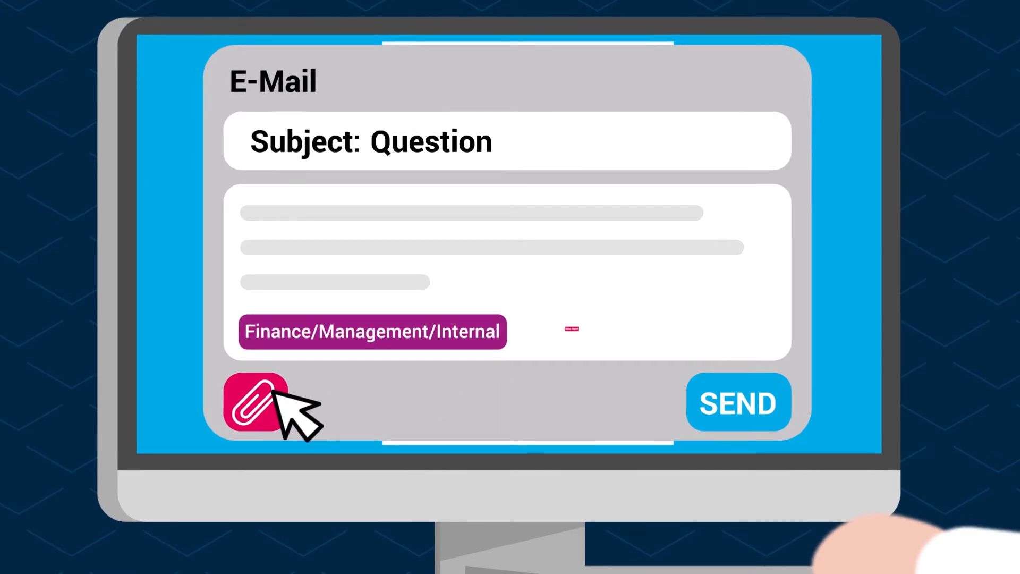
{"action": "left_click", "coordinate": [256, 402]}
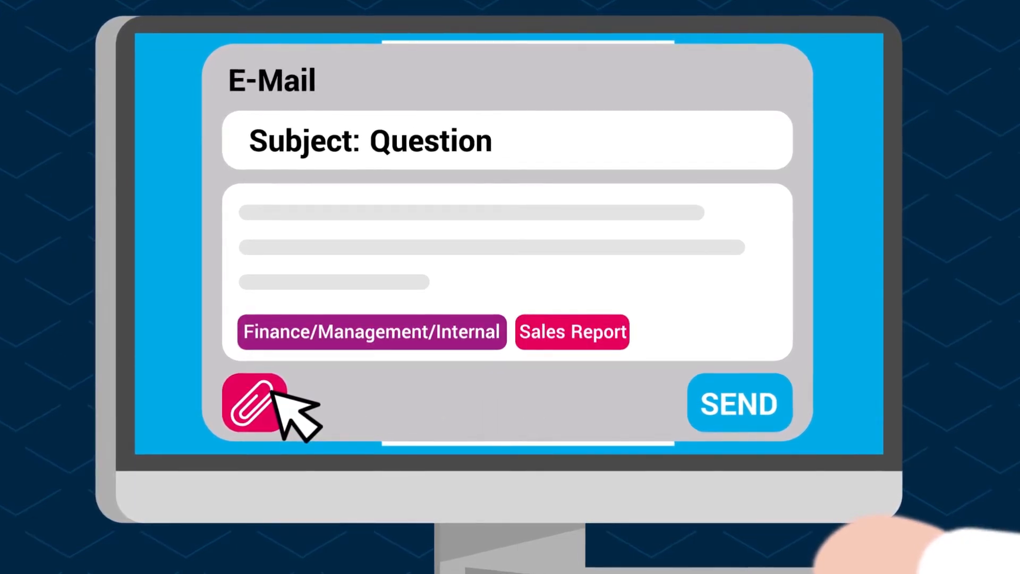